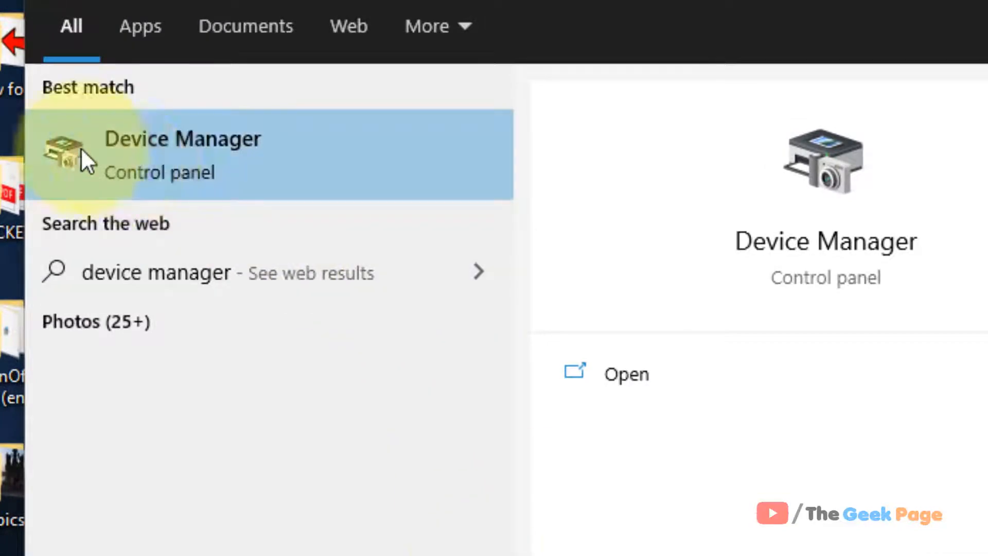
mouse_move(246, 170)
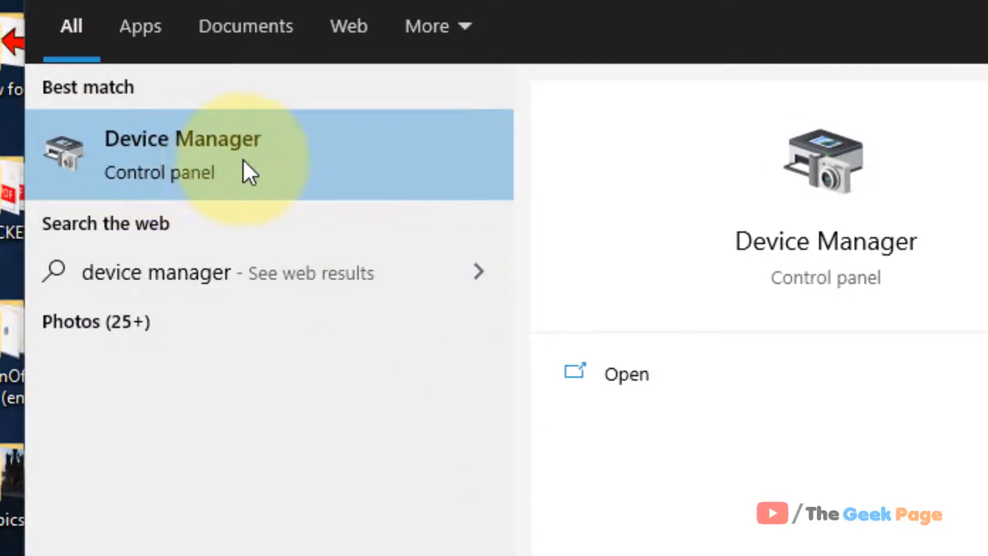